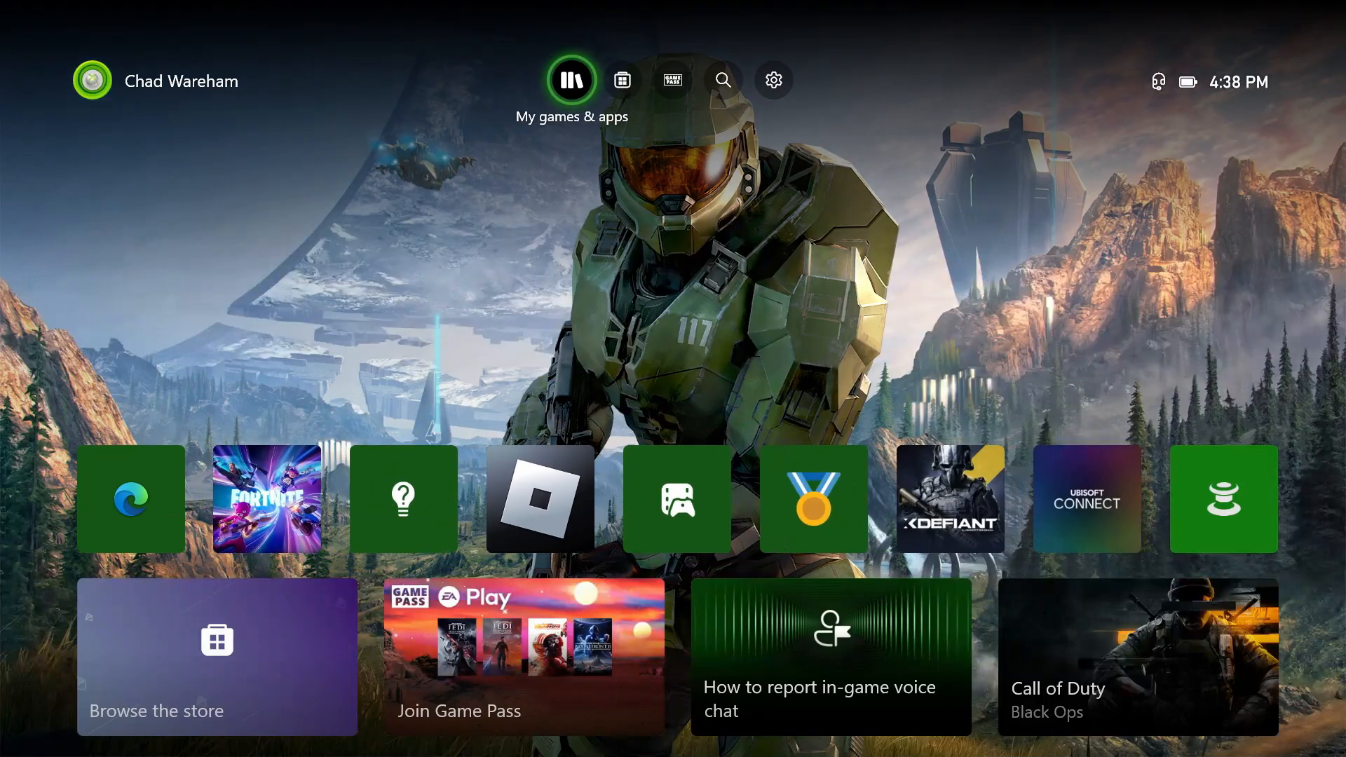
mouse_move(772, 79)
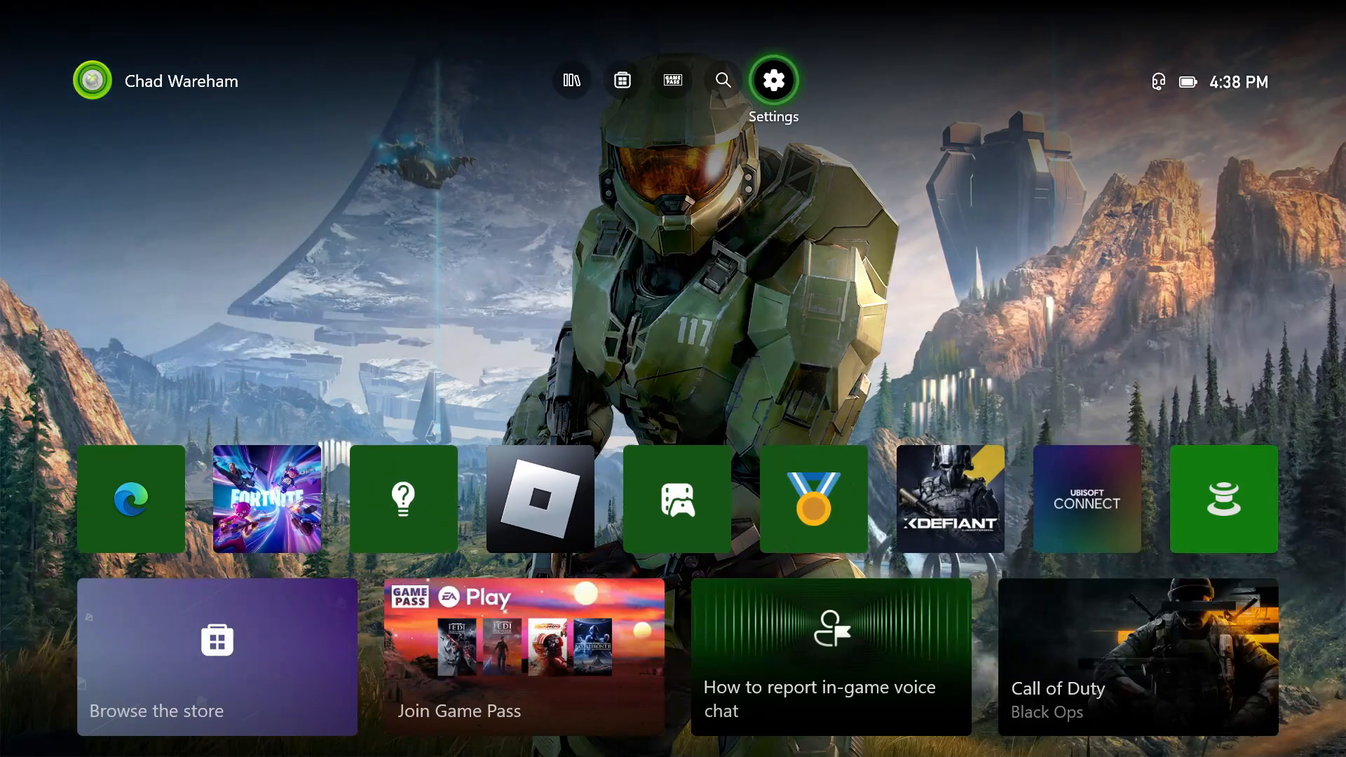
Step: Open Settings and go to the linked social accounts page
left_click(771, 79)
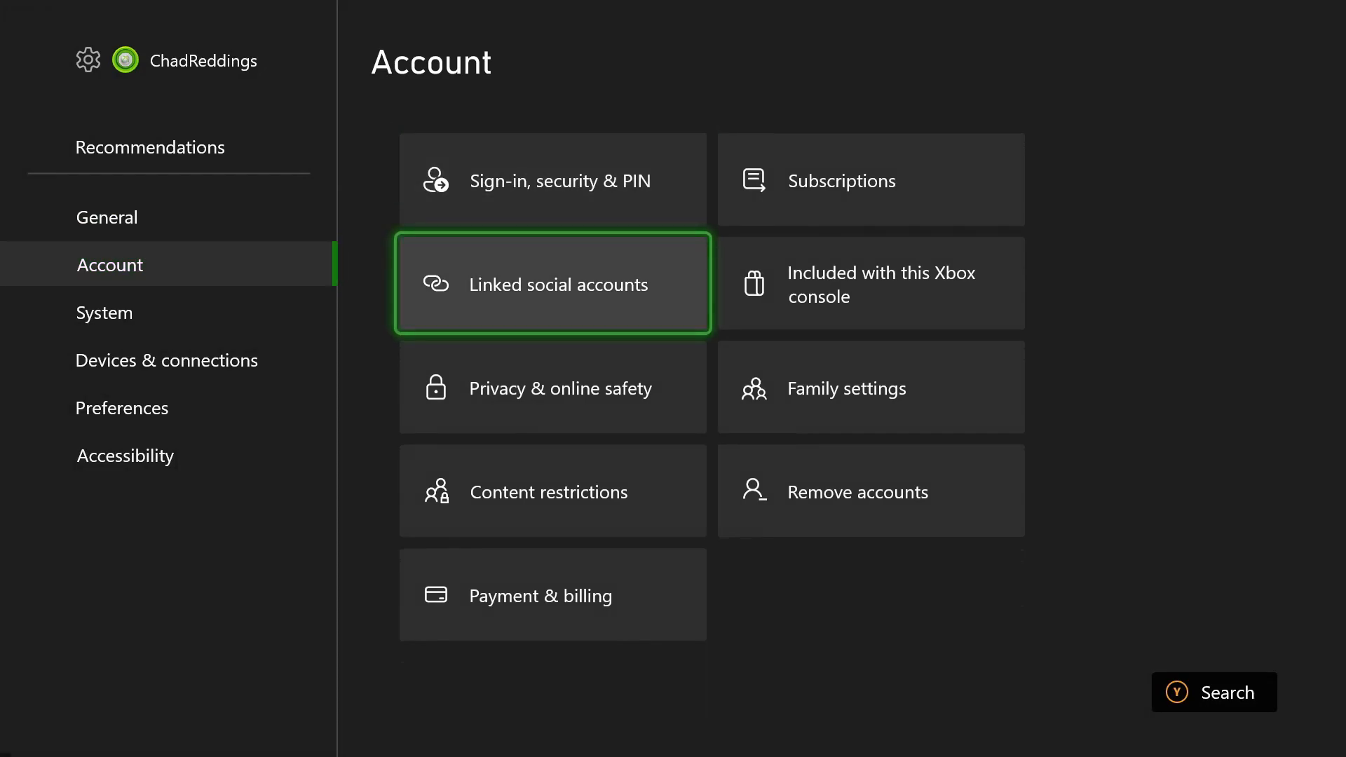
left_click(551, 284)
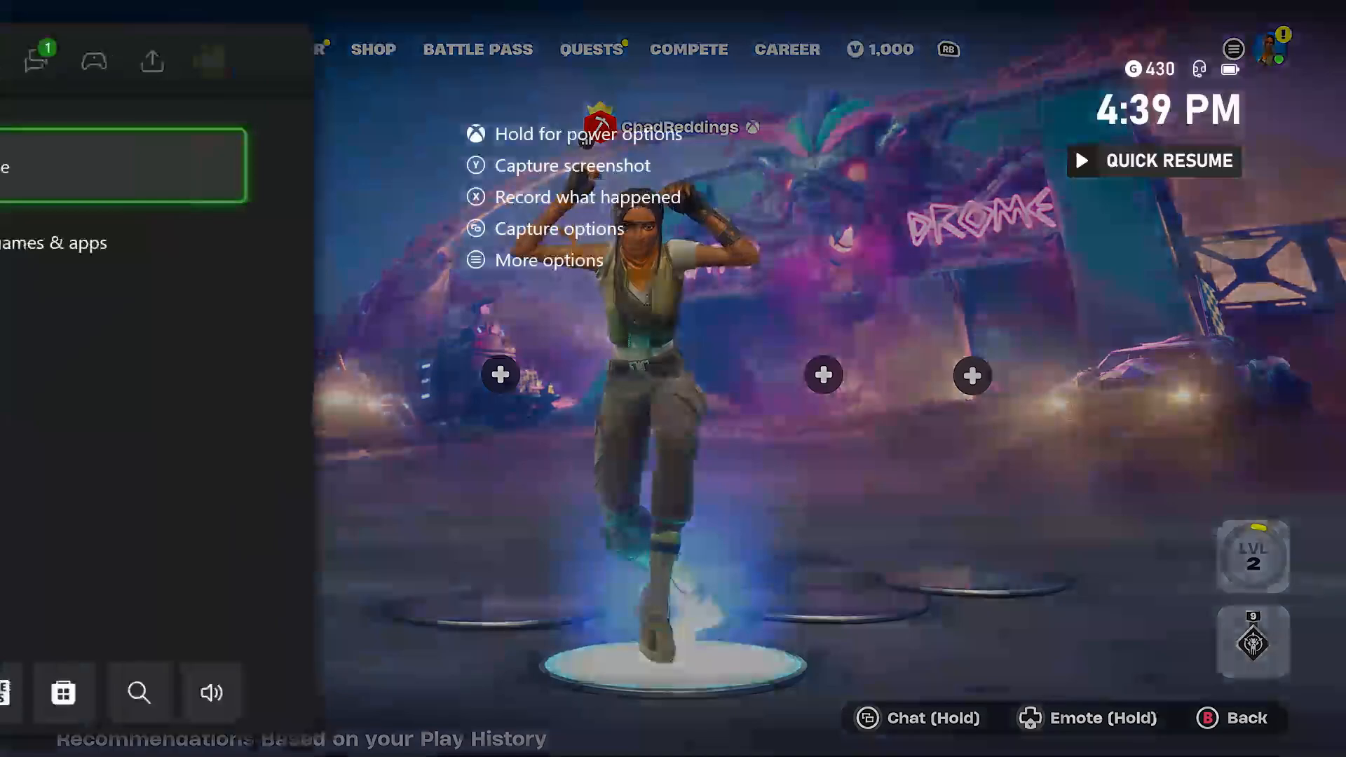
Step: Move through the guide's People and Capture & share tabs to the Live streaming panel
left_click(157, 60)
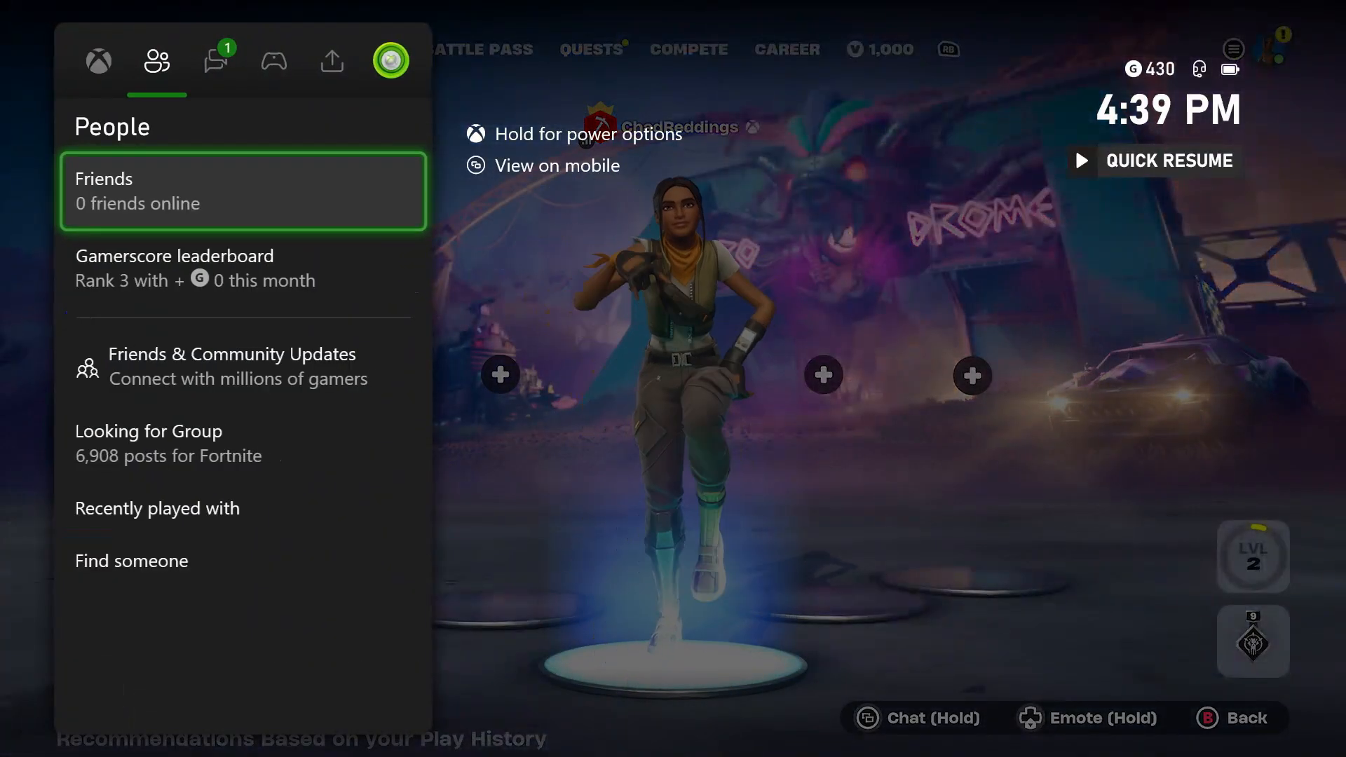
left_click(331, 61)
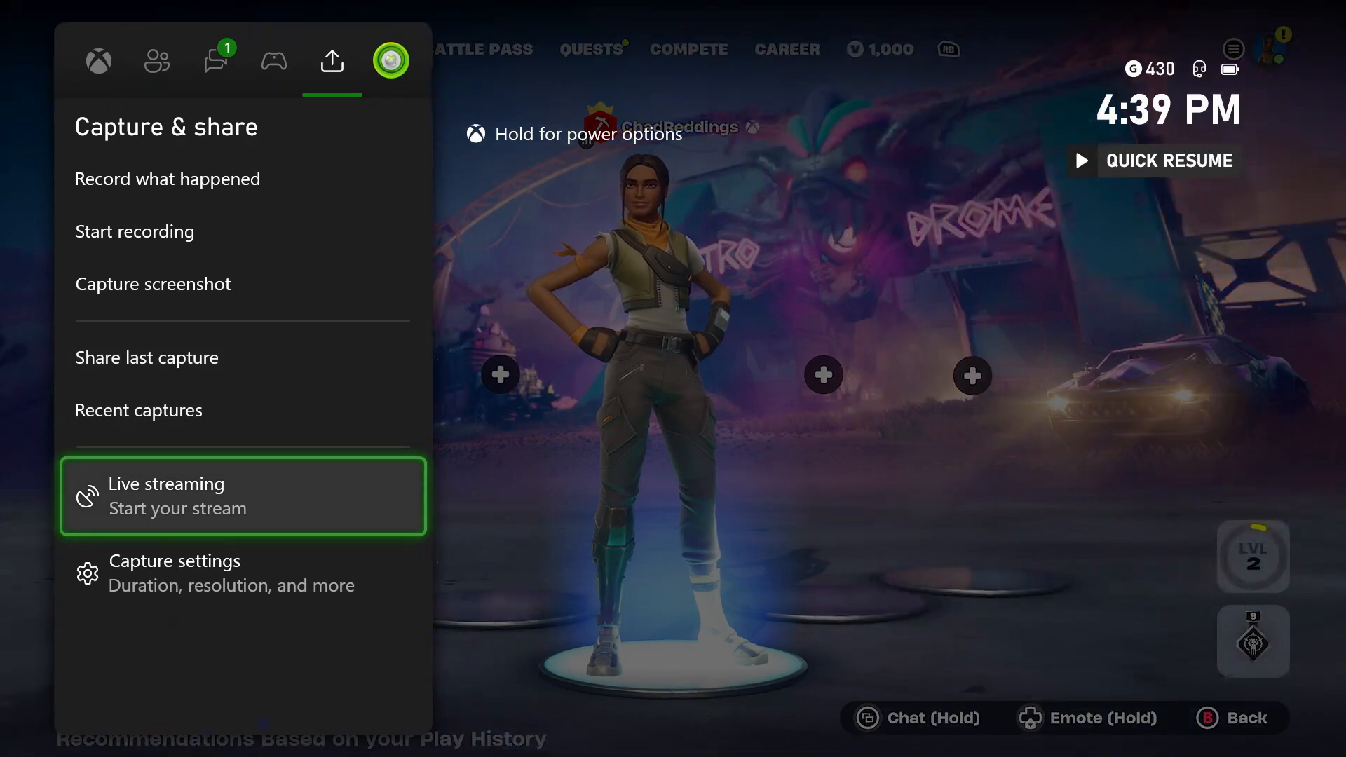
left_click(243, 496)
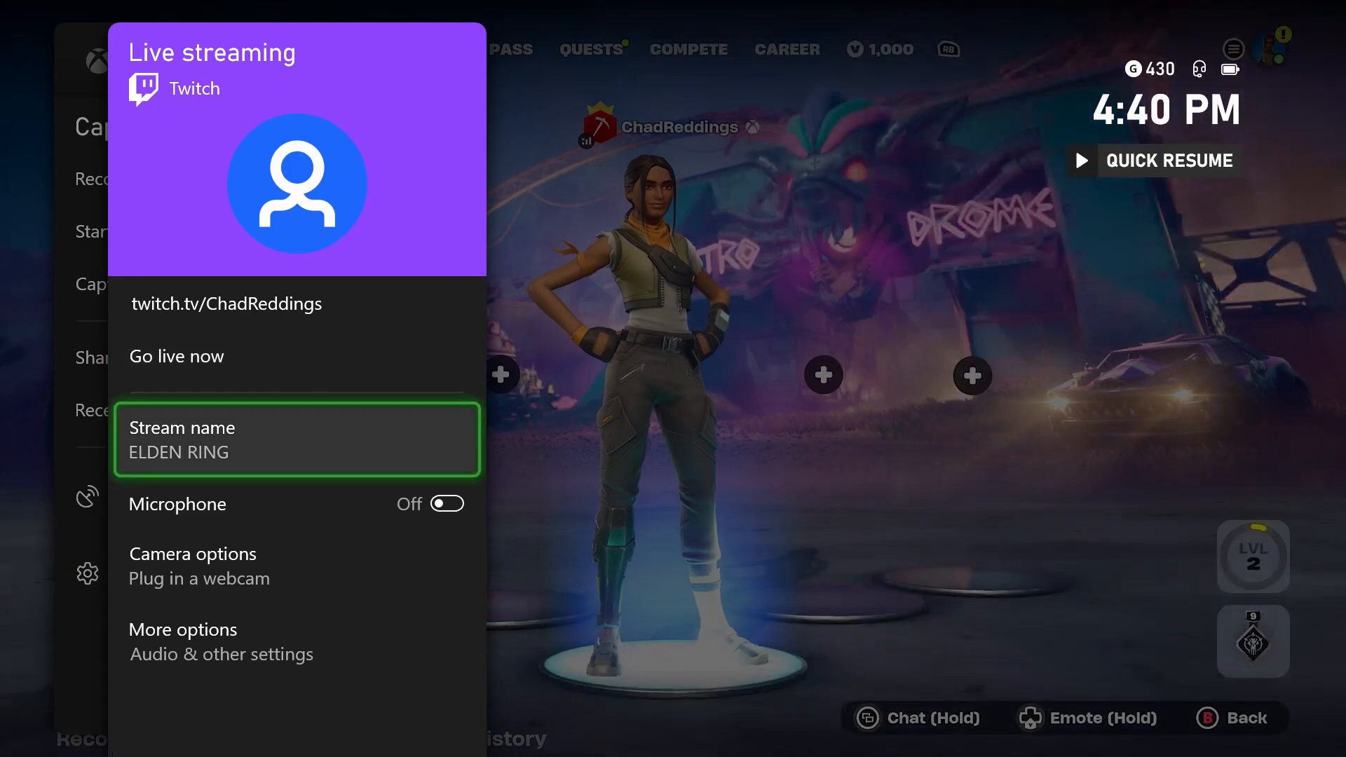
Step: Under More options, choose 1080p – 6000 kbps as the stream resolution and bitrate
left_click(443, 503)
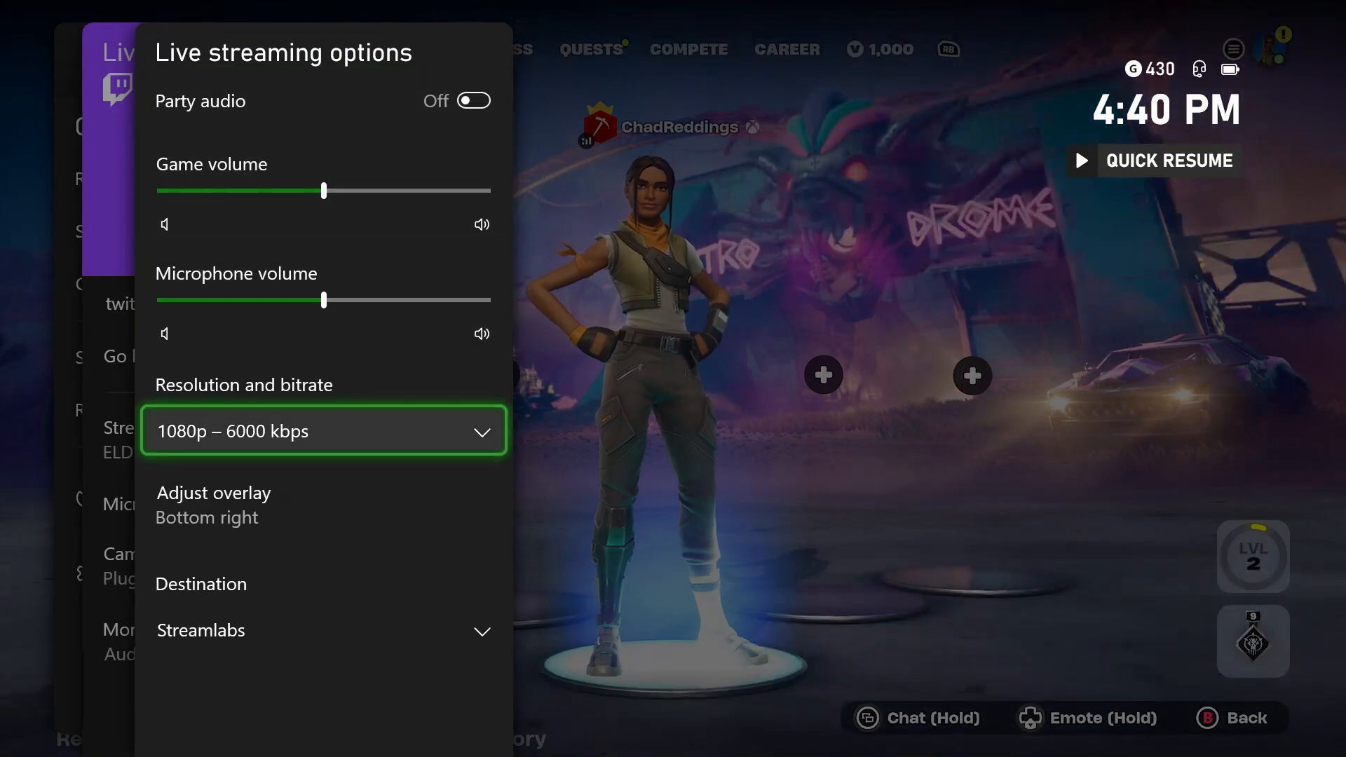
left_click(324, 430)
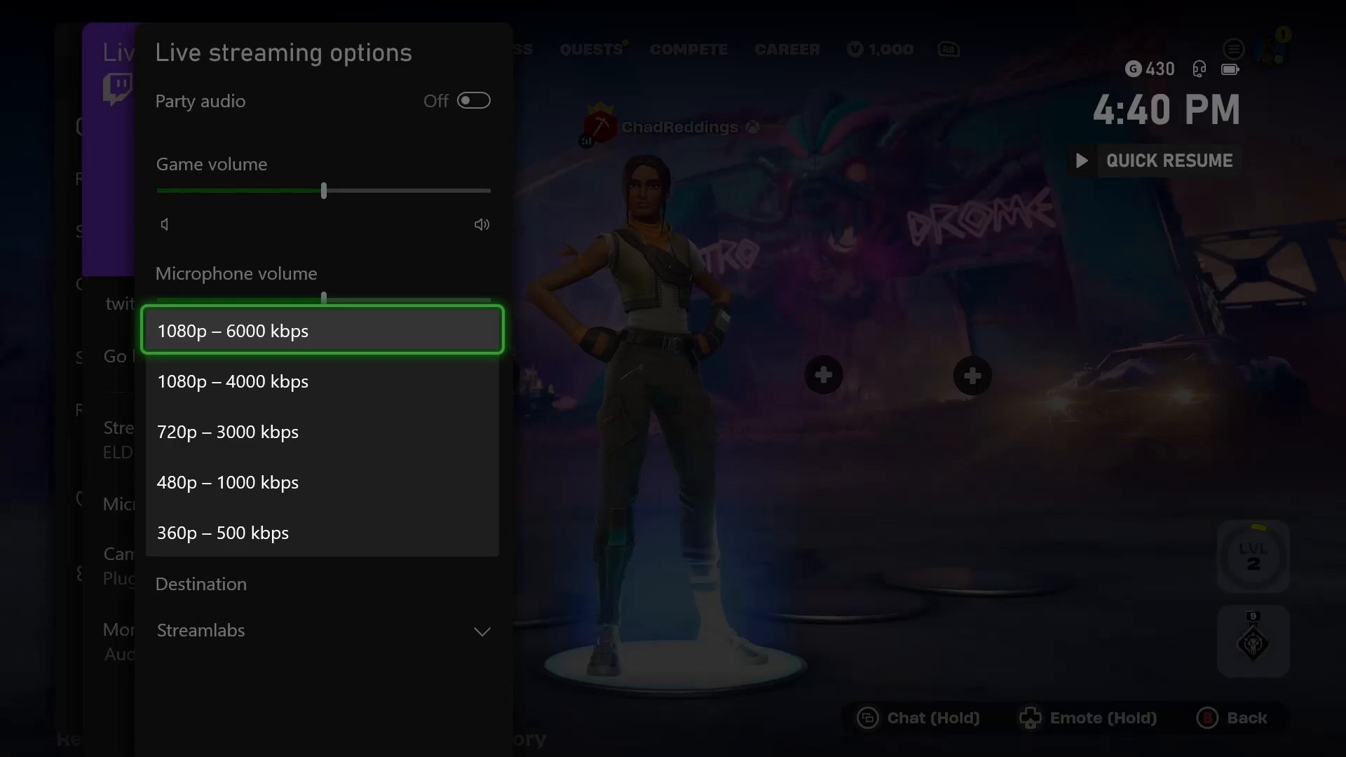
left_click(321, 481)
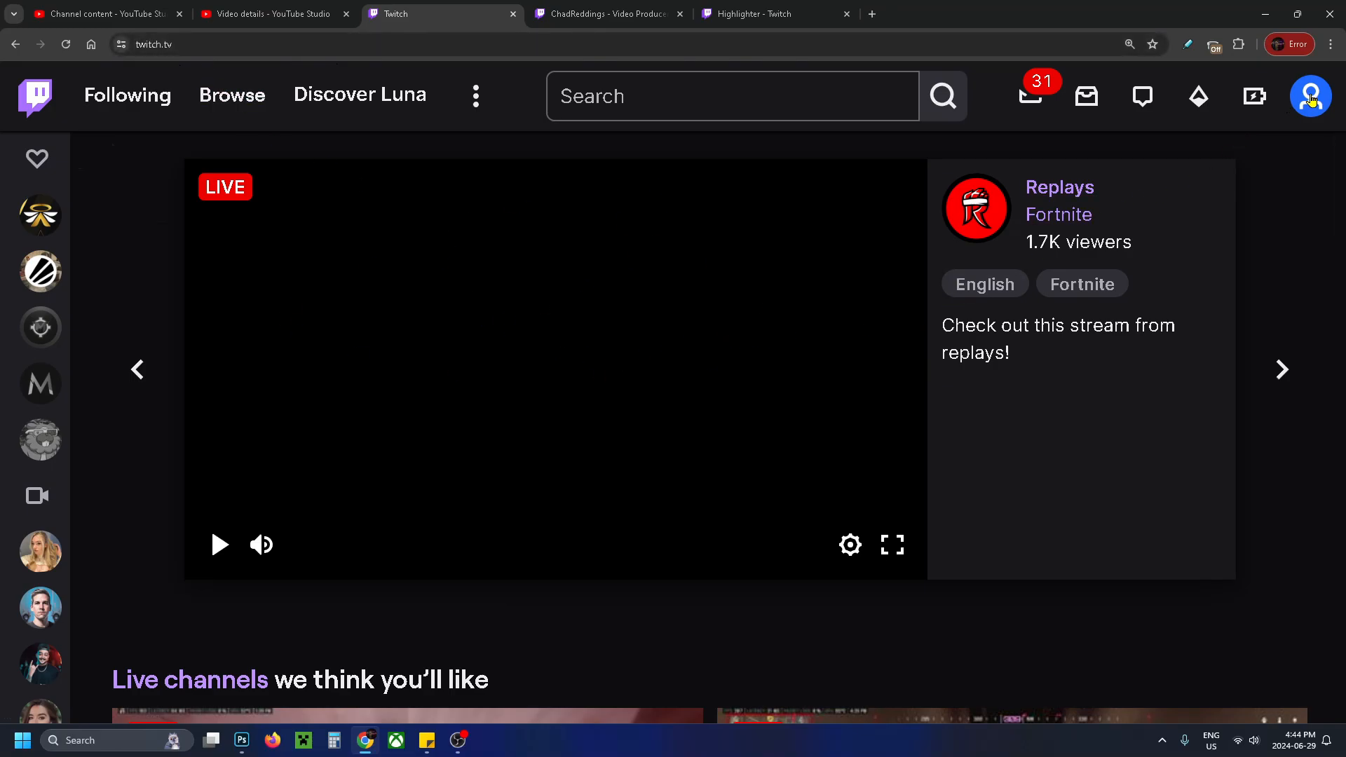
Step: Go to Video Producer from the Twitch profile avatar menu
left_click(1309, 95)
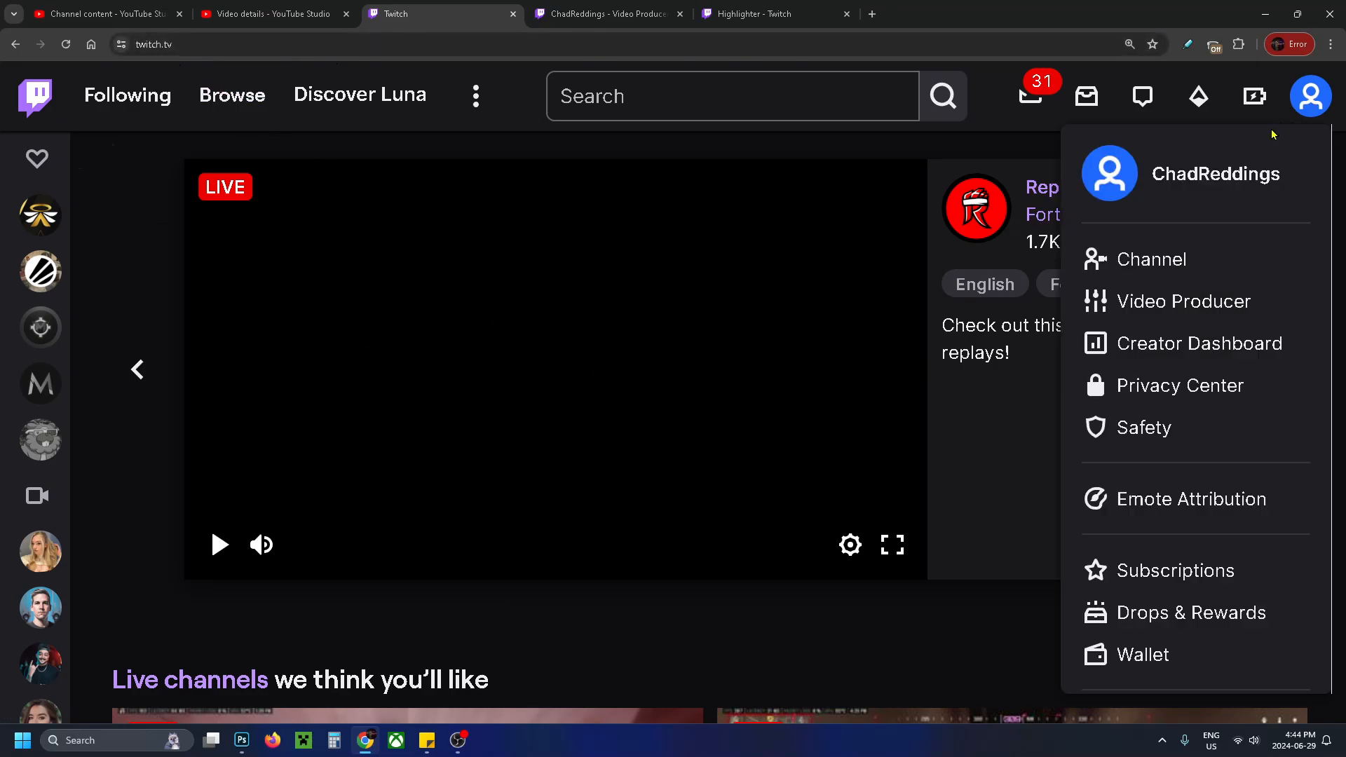
mouse_move(1183, 302)
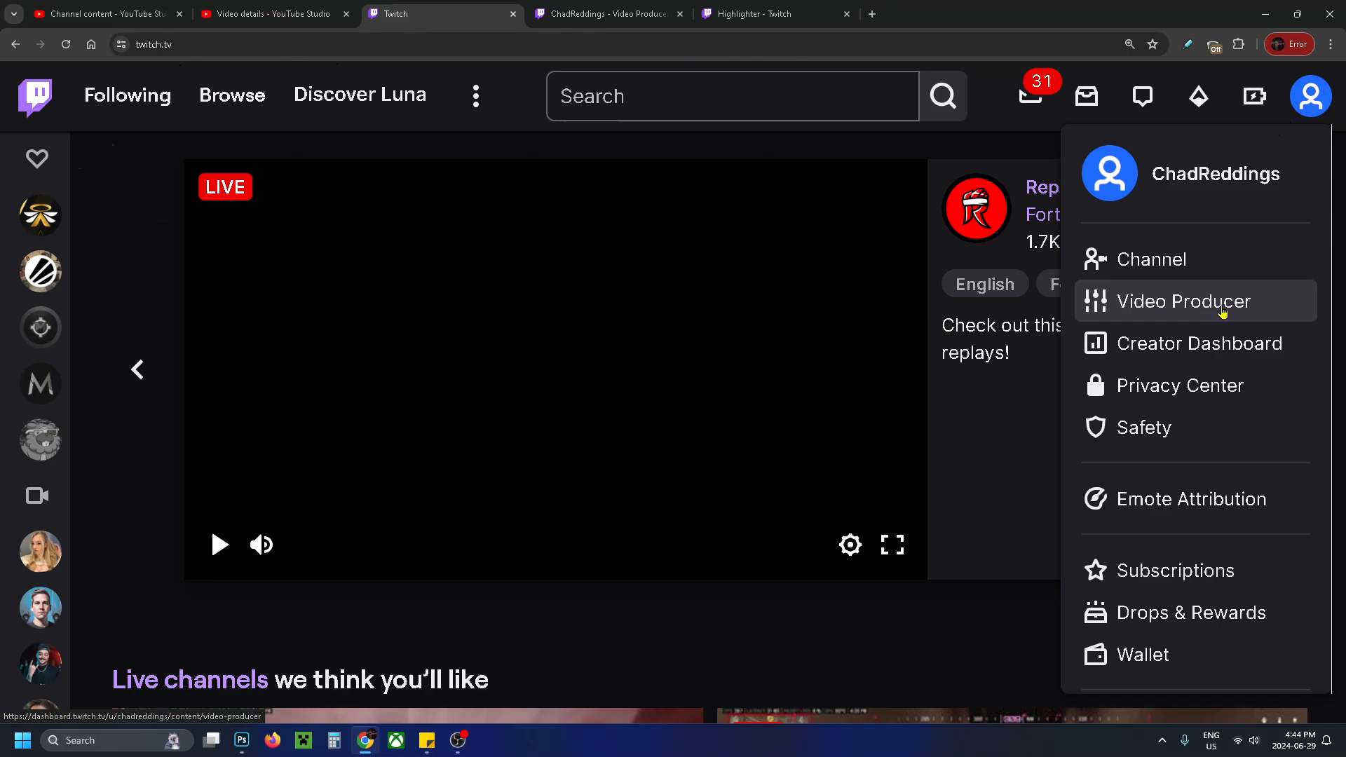
left_click(1185, 302)
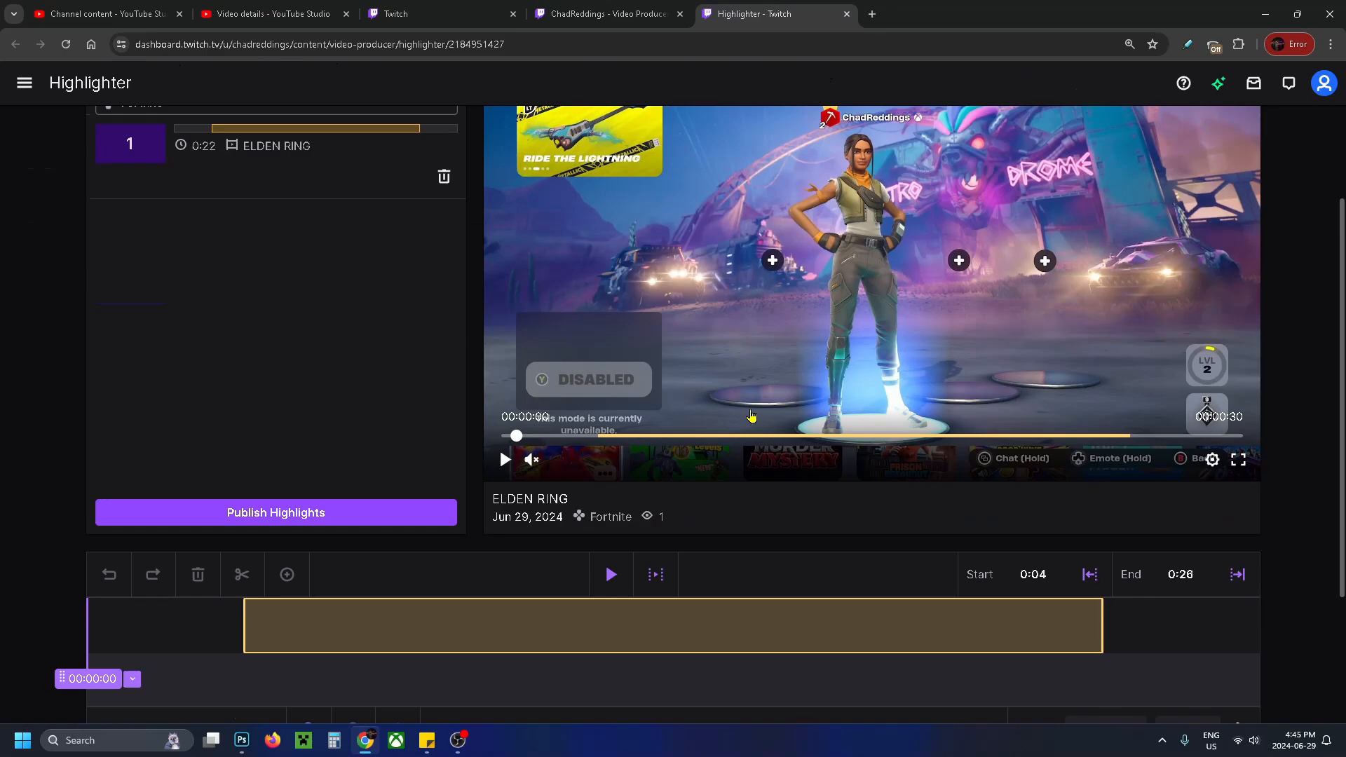
Step: On the Video Producer tab, open the June 29 ELDEN RING broadcast's options menu
left_click(605, 14)
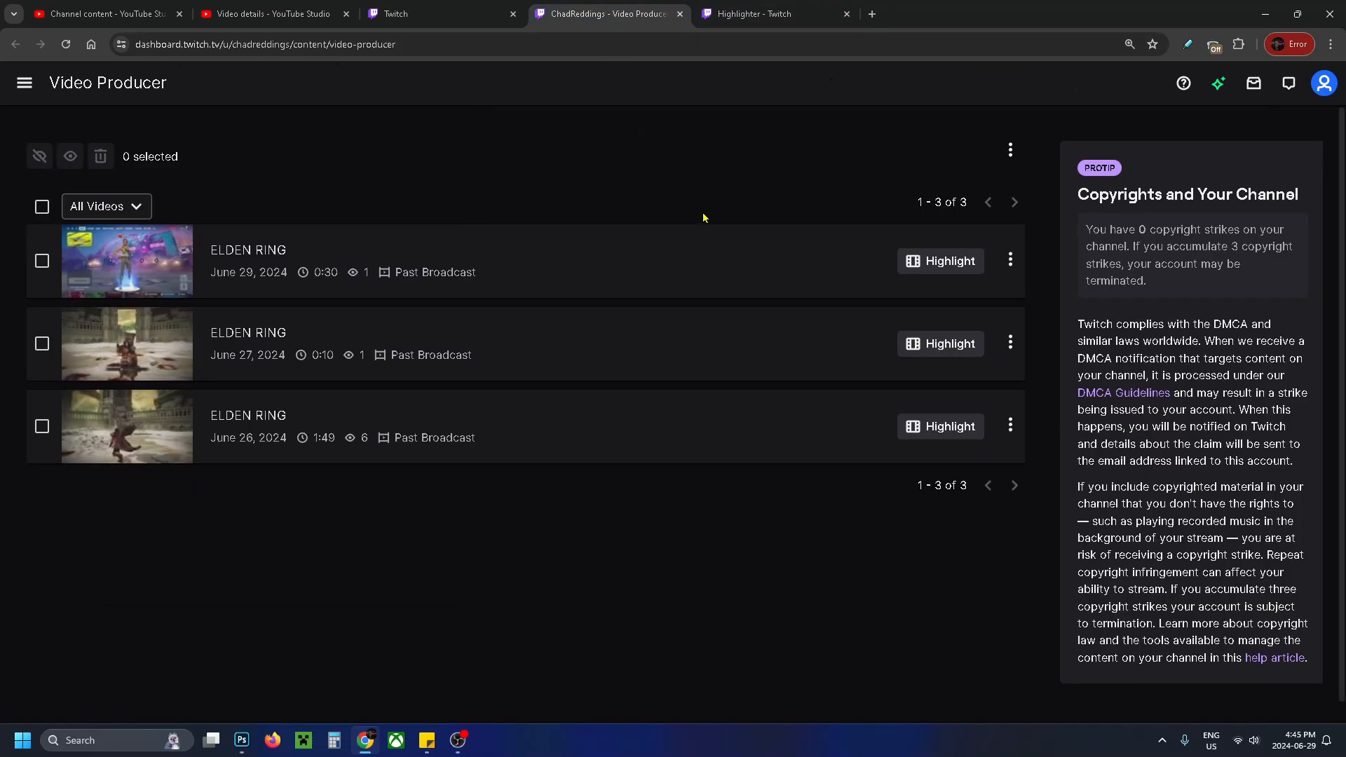
mouse_move(1010, 261)
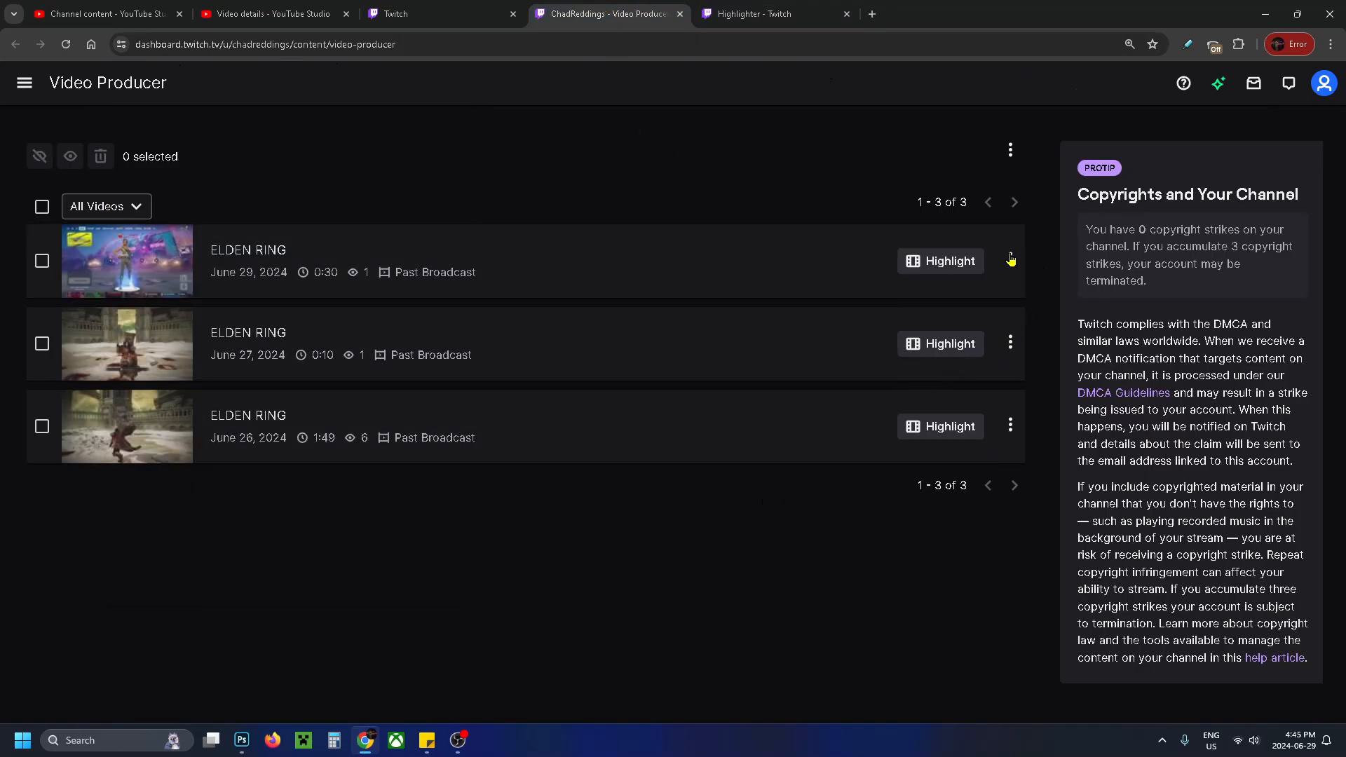
left_click(1009, 260)
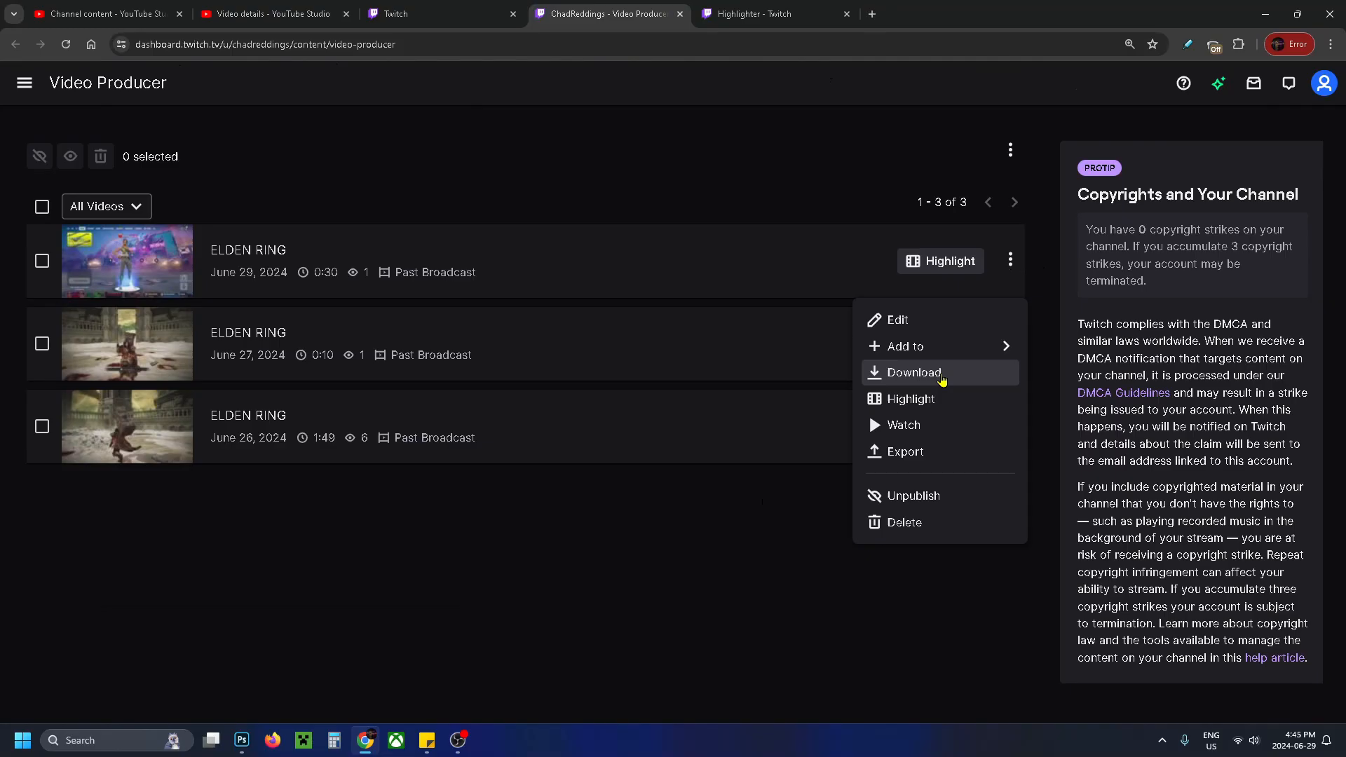